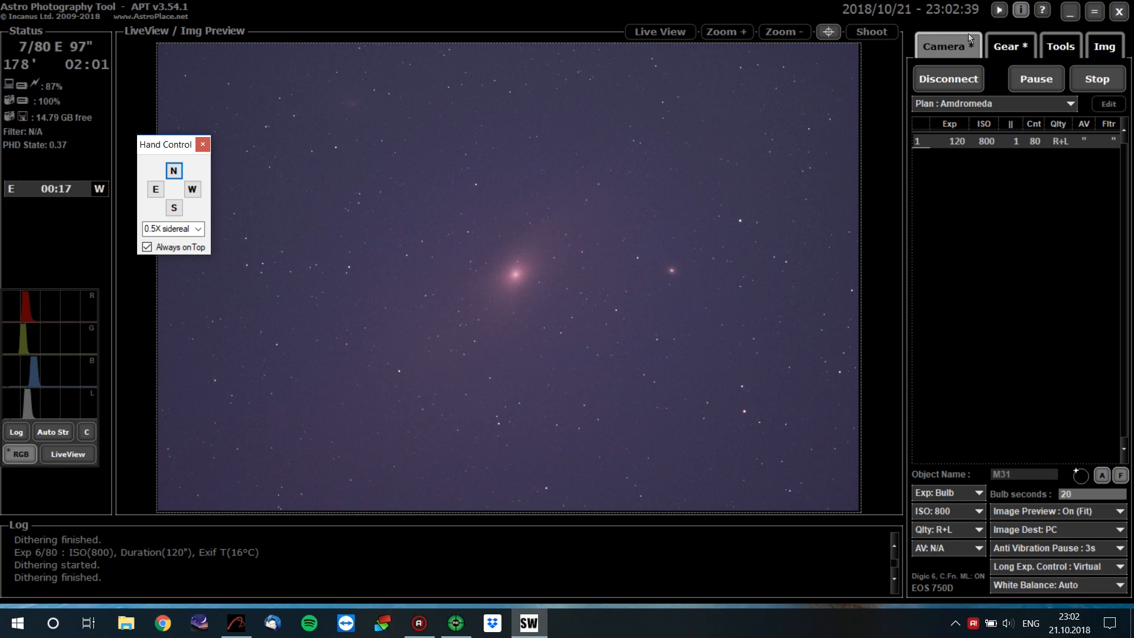
Close Hand Control and show the Gear tab with the mount's coordinates
click(1006, 46)
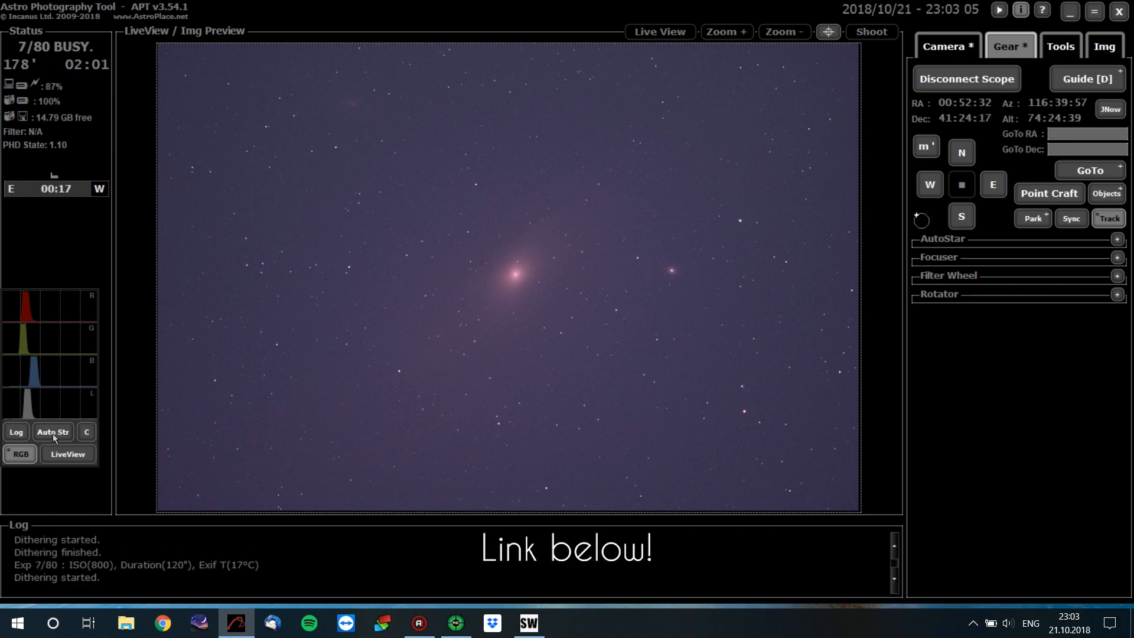
click(52, 433)
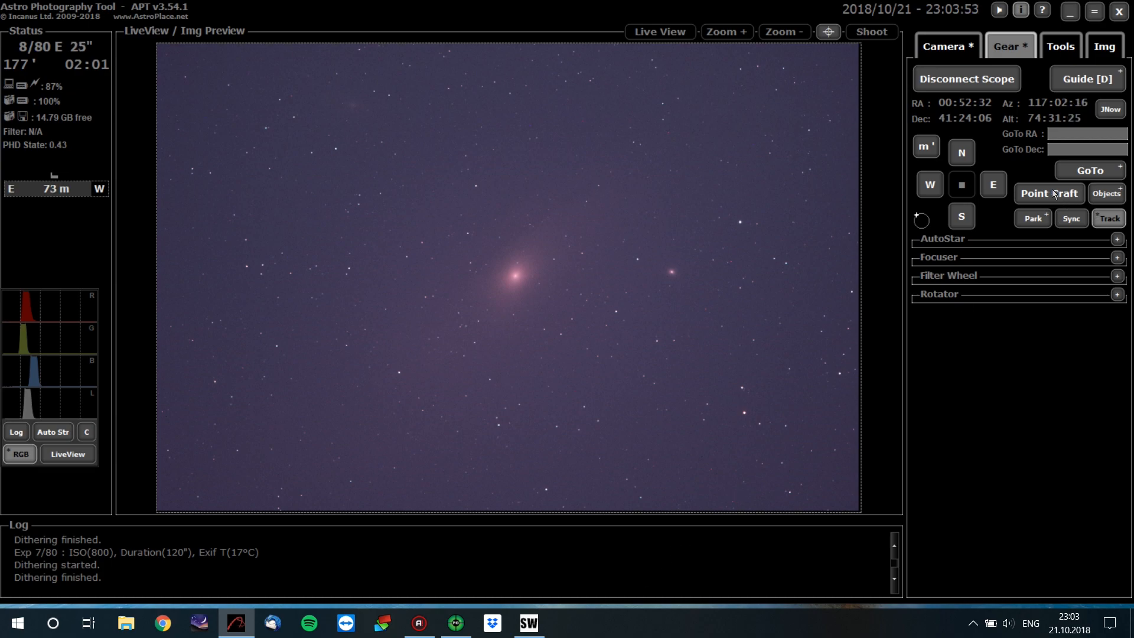
click(1050, 193)
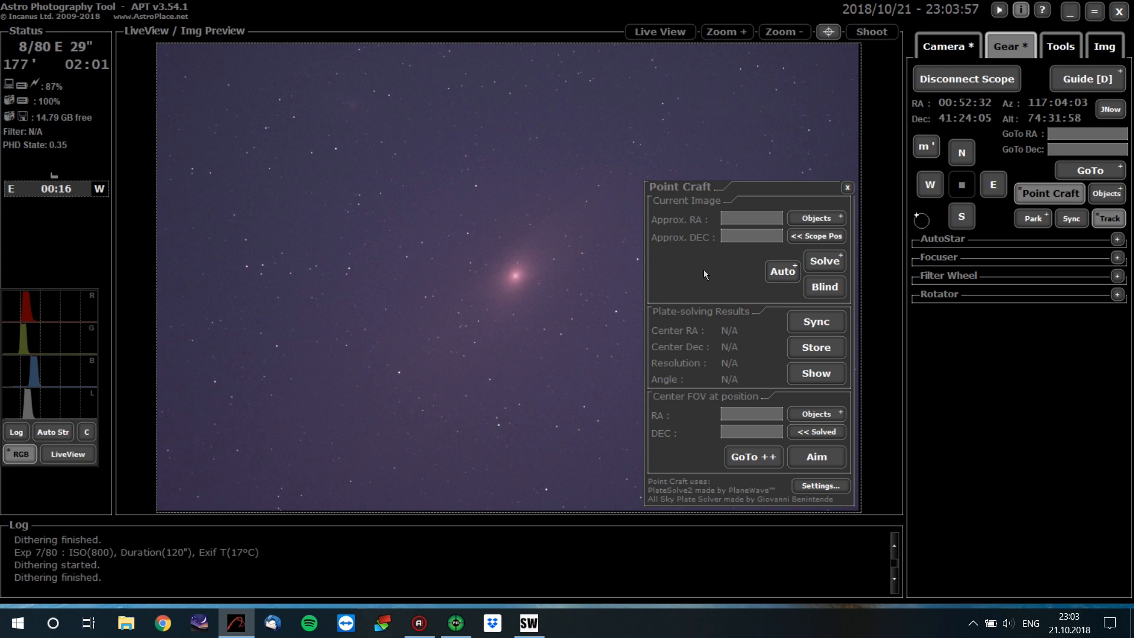
mouse_move(687, 293)
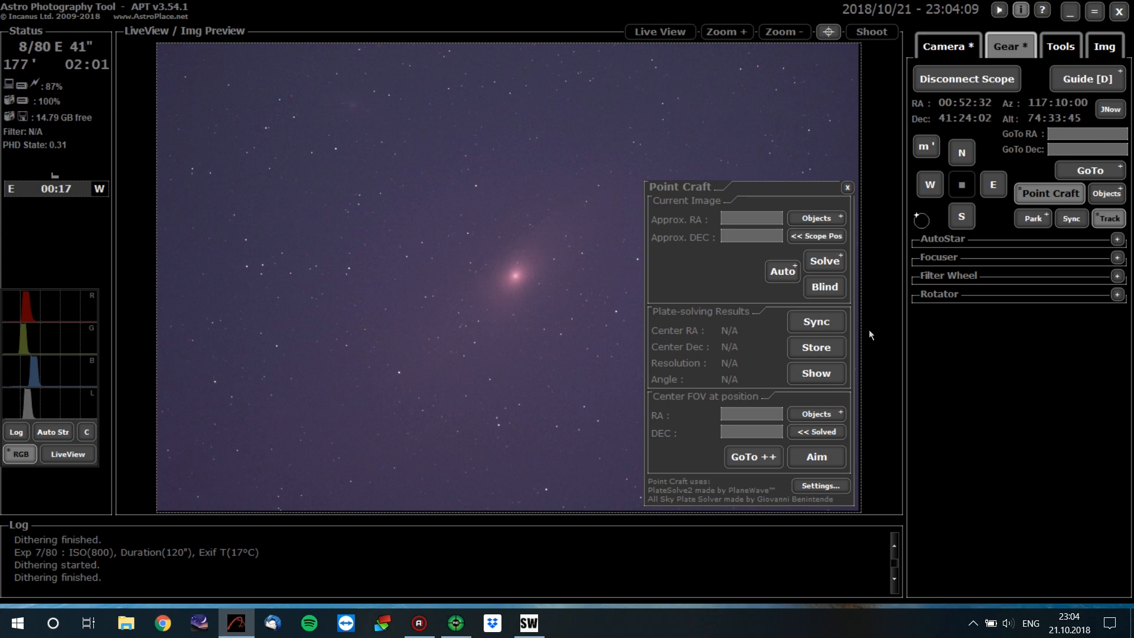
mouse_move(745, 345)
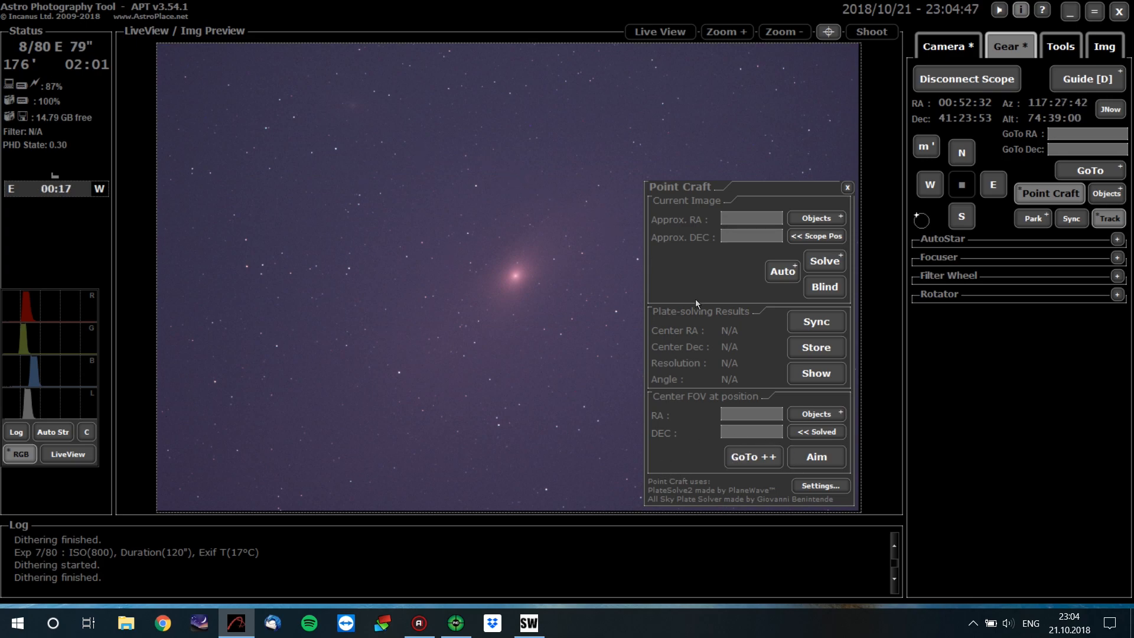
mouse_move(226, 449)
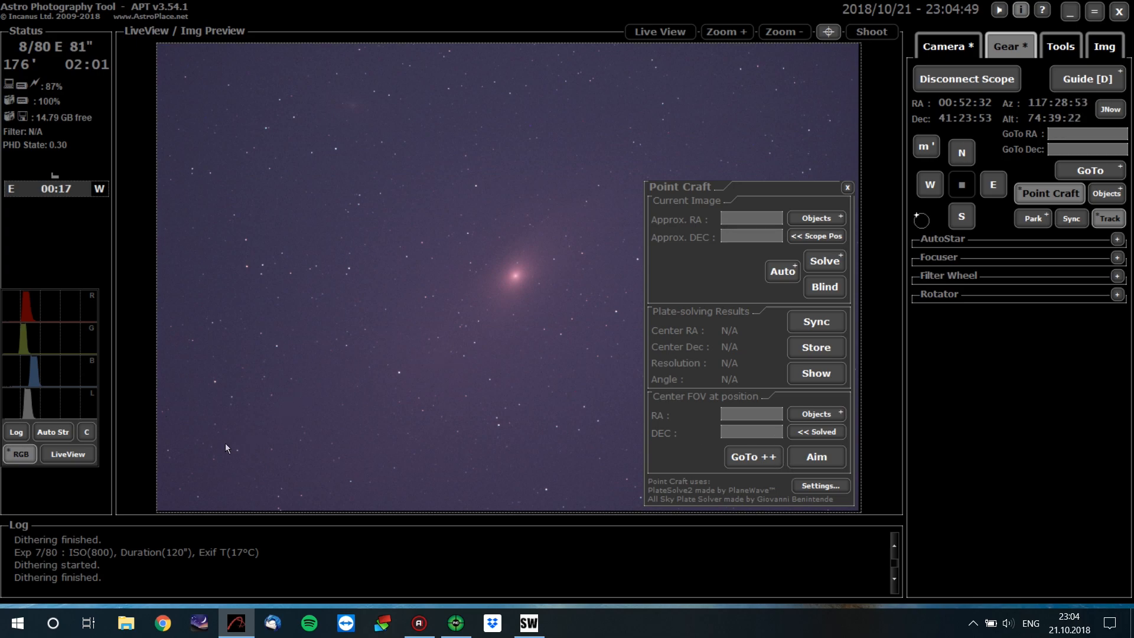
mouse_move(620, 318)
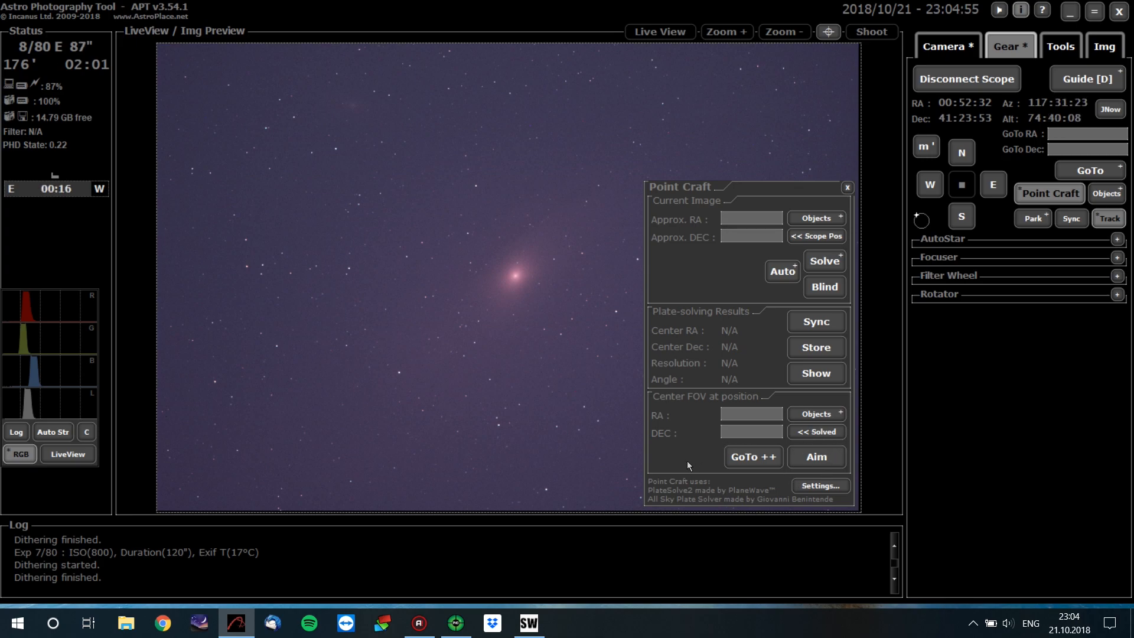
mouse_move(348, 345)
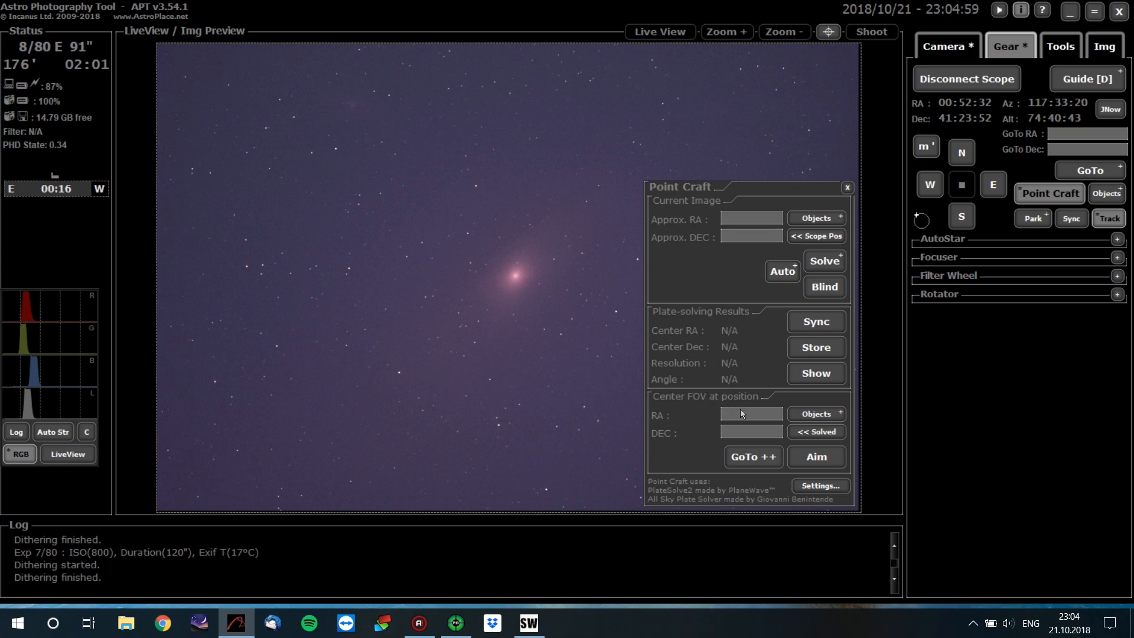
Bring up the Objects Browser from Point Craft, listing Andromeda Galaxy (M31)
click(816, 414)
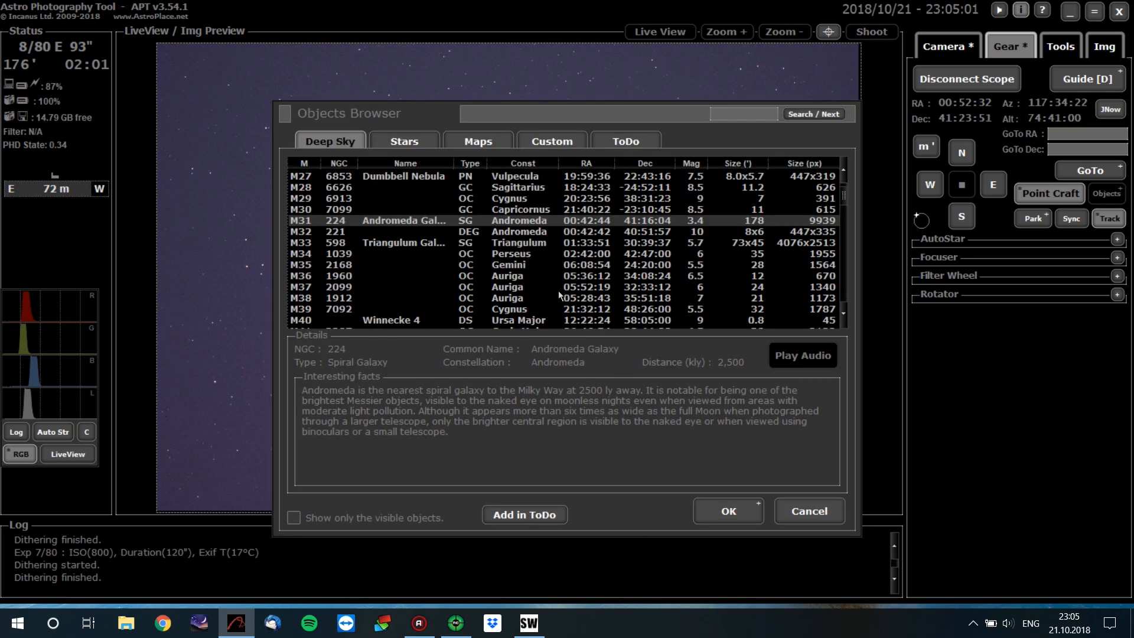
click(552, 140)
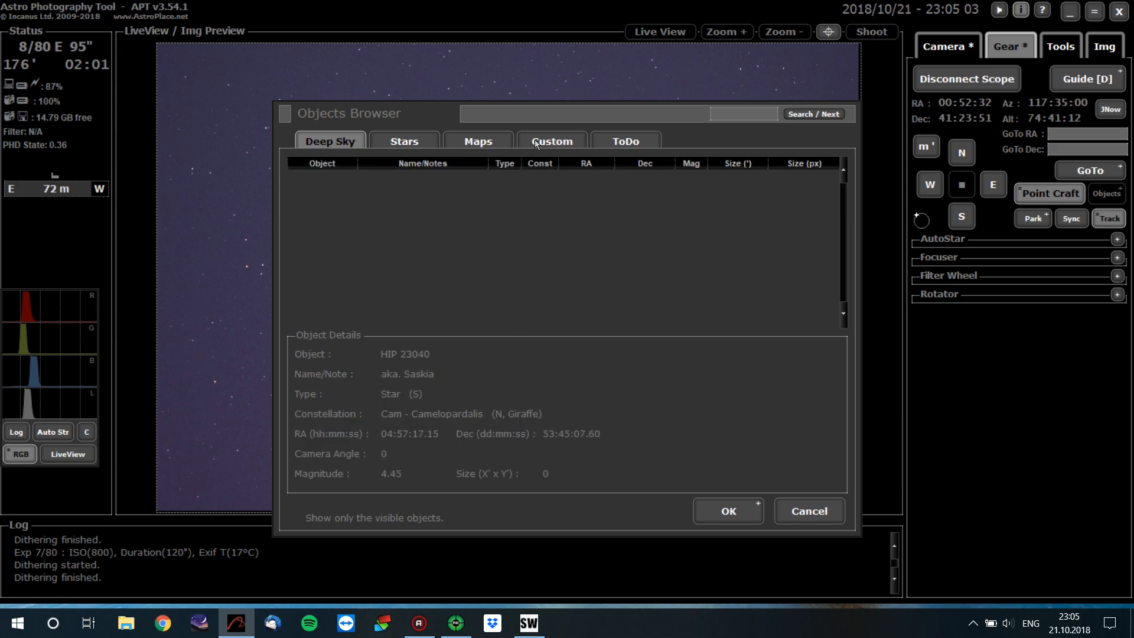
click(551, 141)
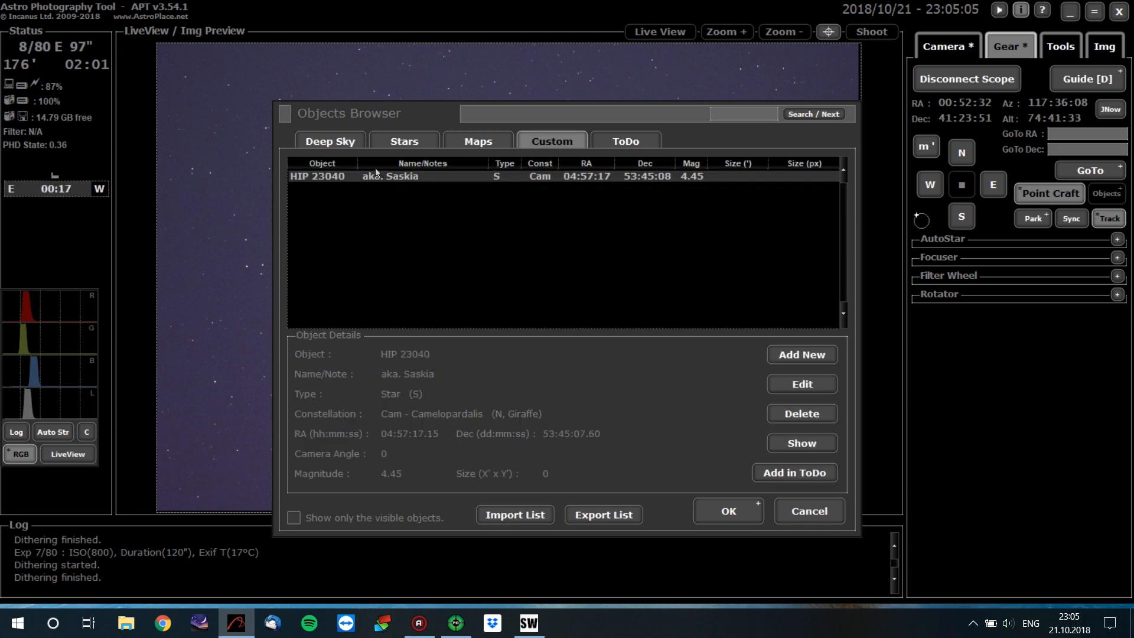
click(330, 140)
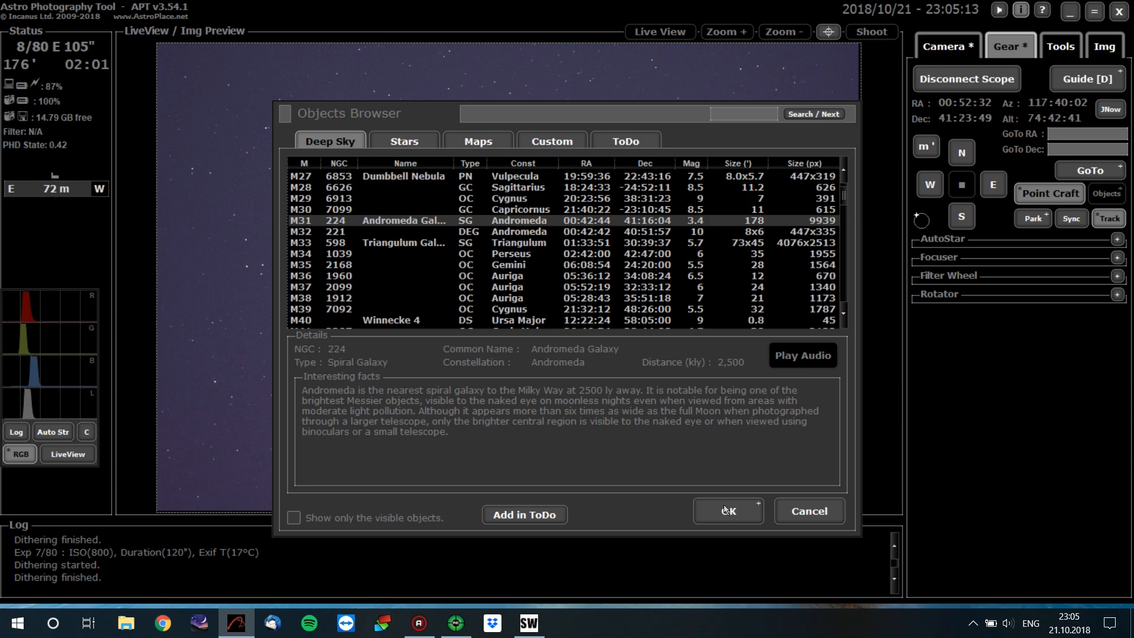
click(728, 510)
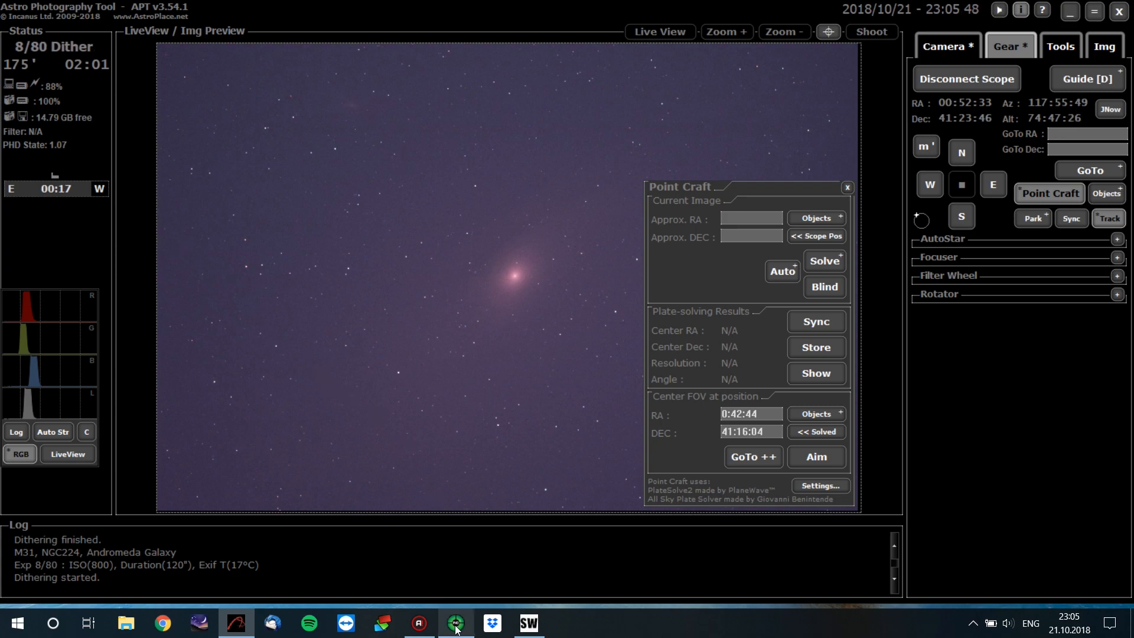
Bring PHD2 Guiding to the front while M31's RA 0:42:44 / DEC 41:16:04 fill the target
click(454, 623)
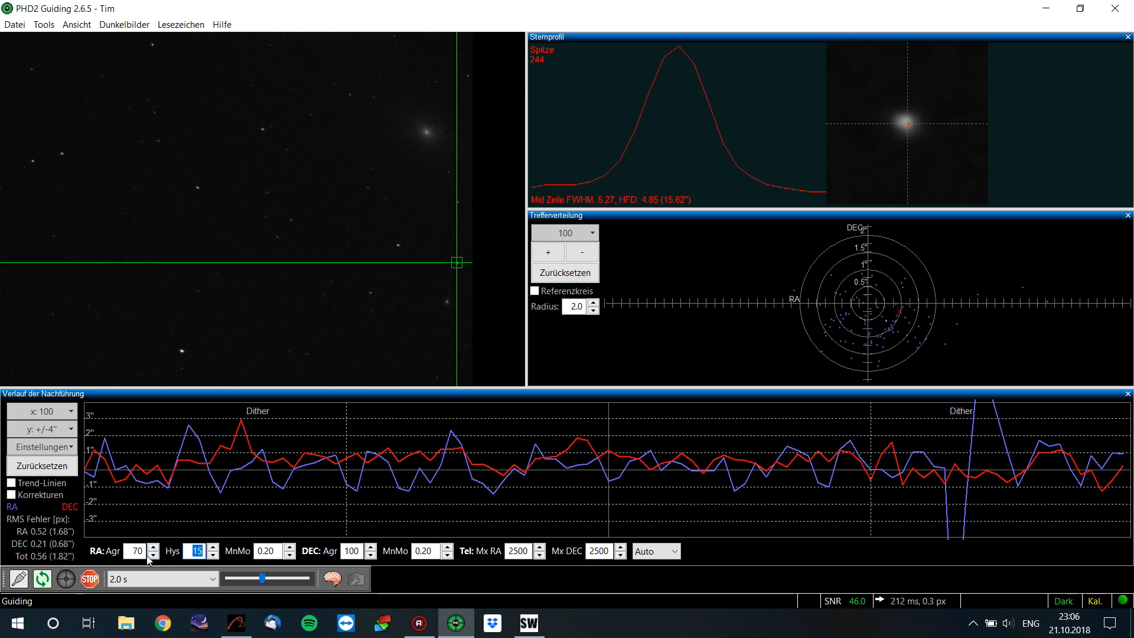
Change PHD2's RA aggressiveness from 70, then return to APT on exposure 9 of 80
click(152, 555)
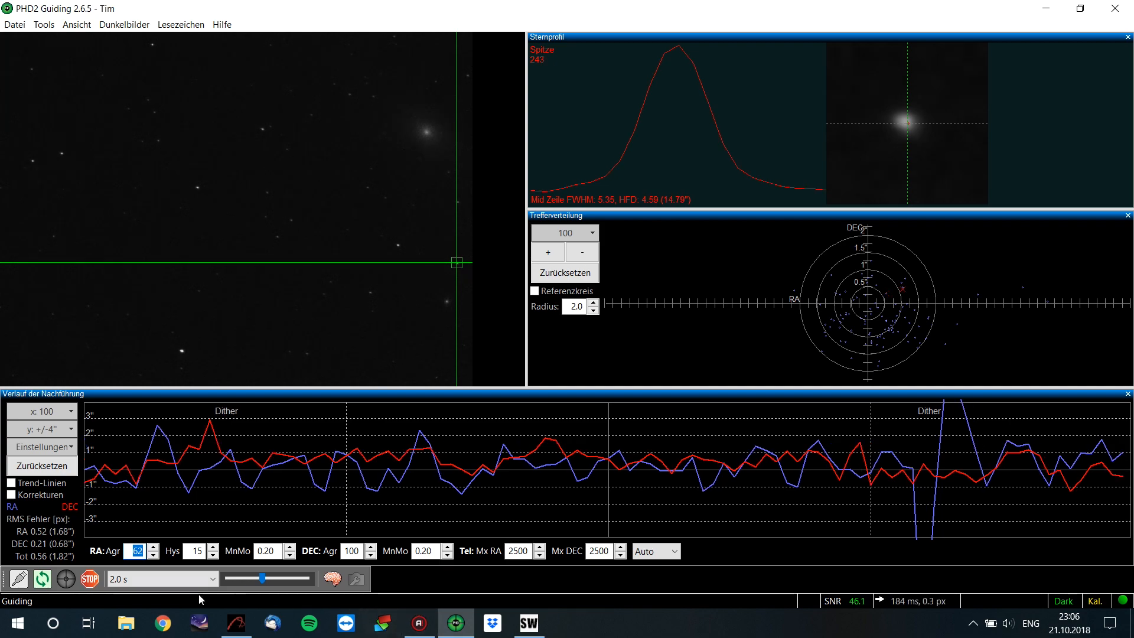
click(235, 623)
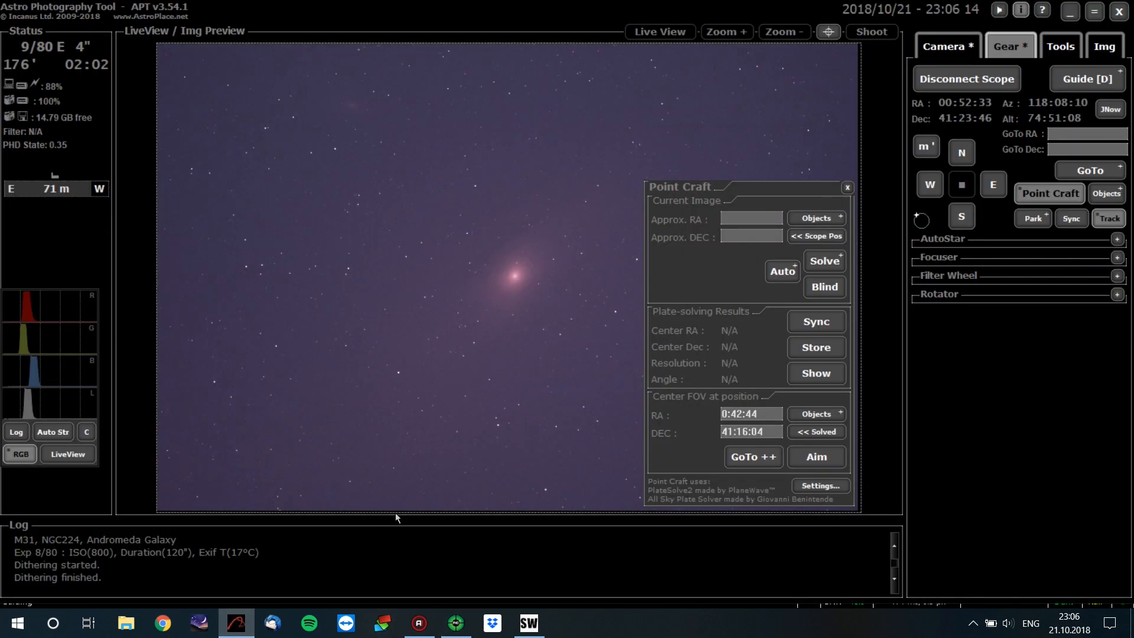